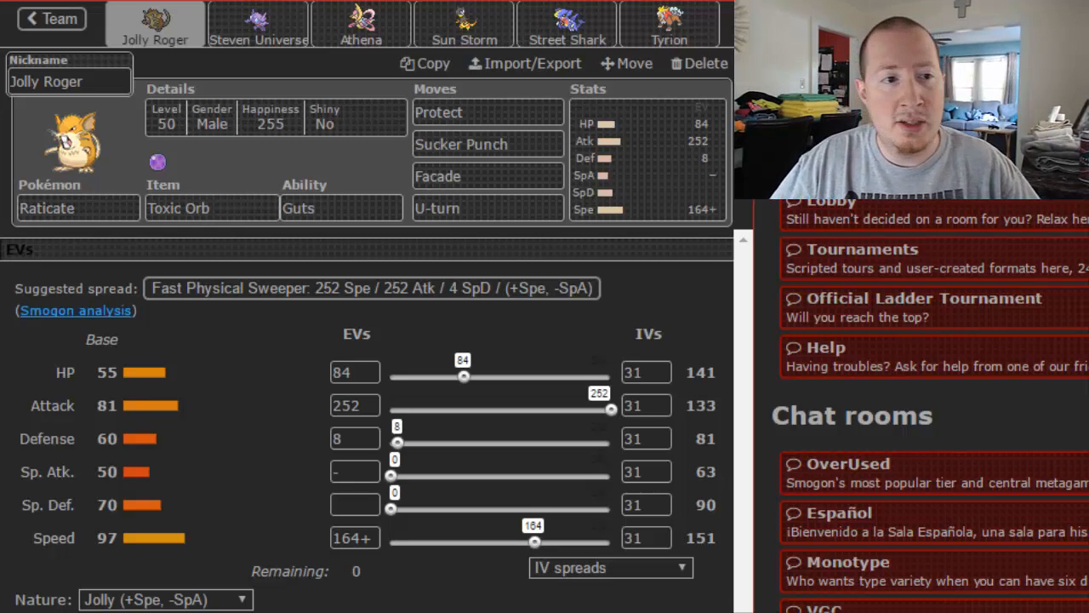
Open Steven Universe's Sableye set: Sablenite, Counter, Calm Mind, Shadow Ball, Recover, Relaxed
click(257, 24)
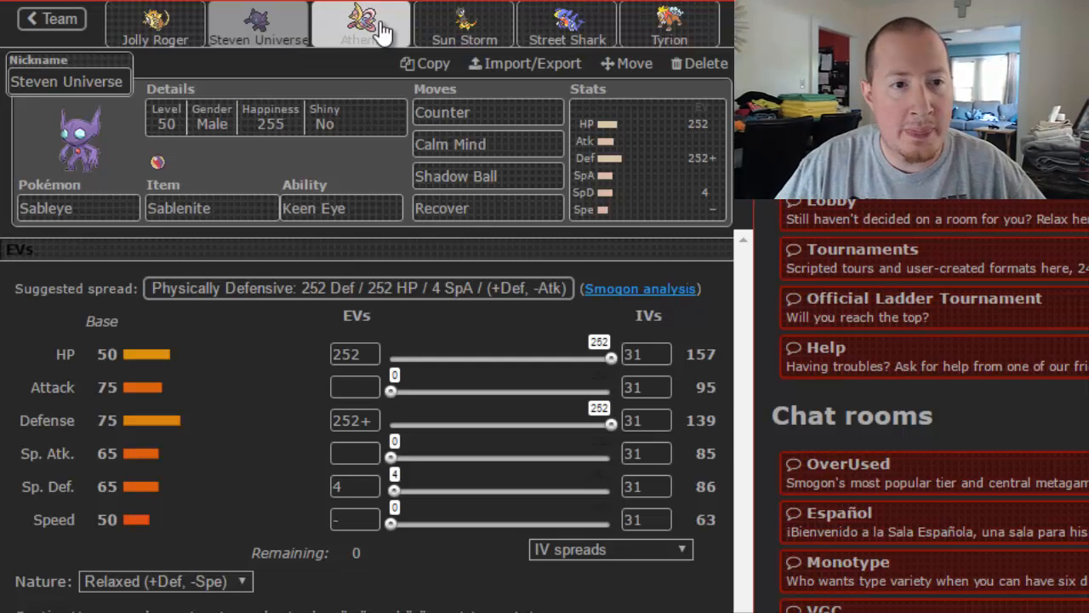
Open Athena's Cresselia set: Leftovers, Thunder Wave, Moonlight, Ice Beam, Psyshock, Calm nature
click(361, 23)
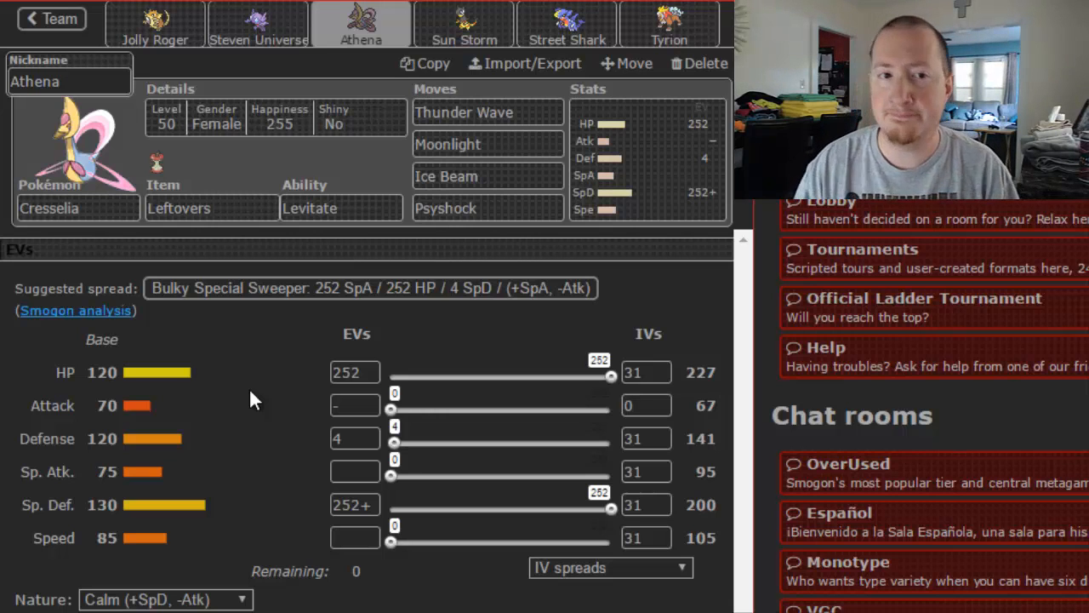
mouse_move(510, 85)
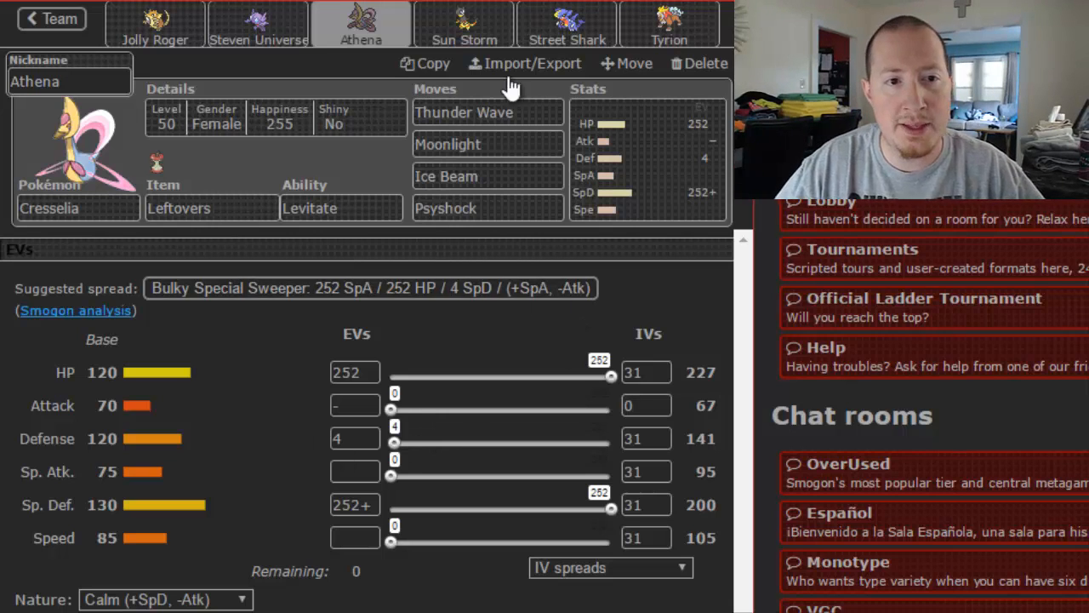
mouse_move(463, 25)
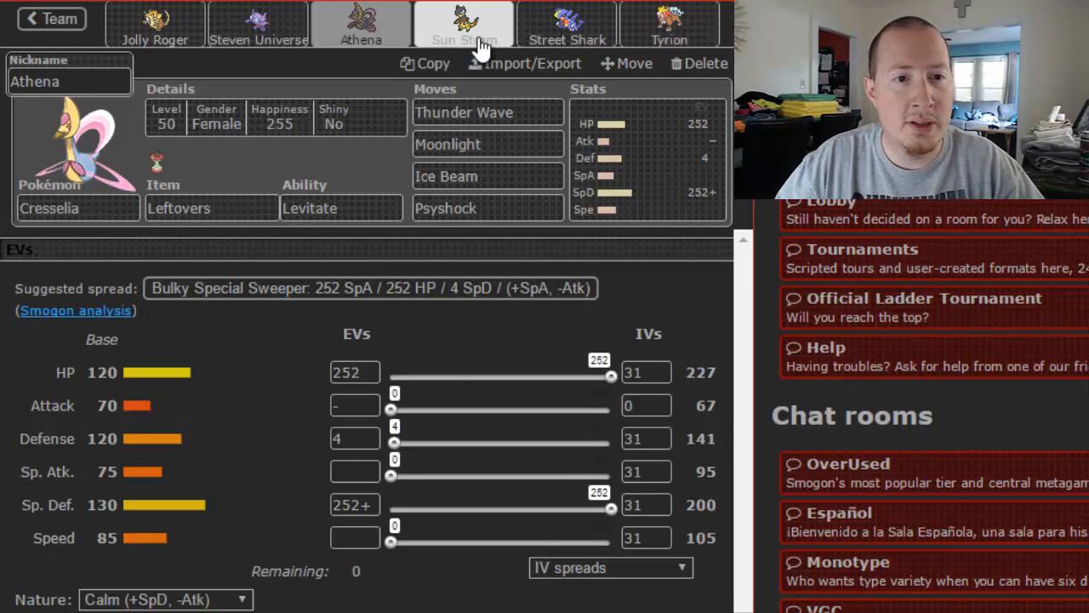
Open Sun Storm's Heliolisk set: Assault Vest, Focus Blast, Hyper Voice, Surf, Volt Switch, Modest
click(464, 24)
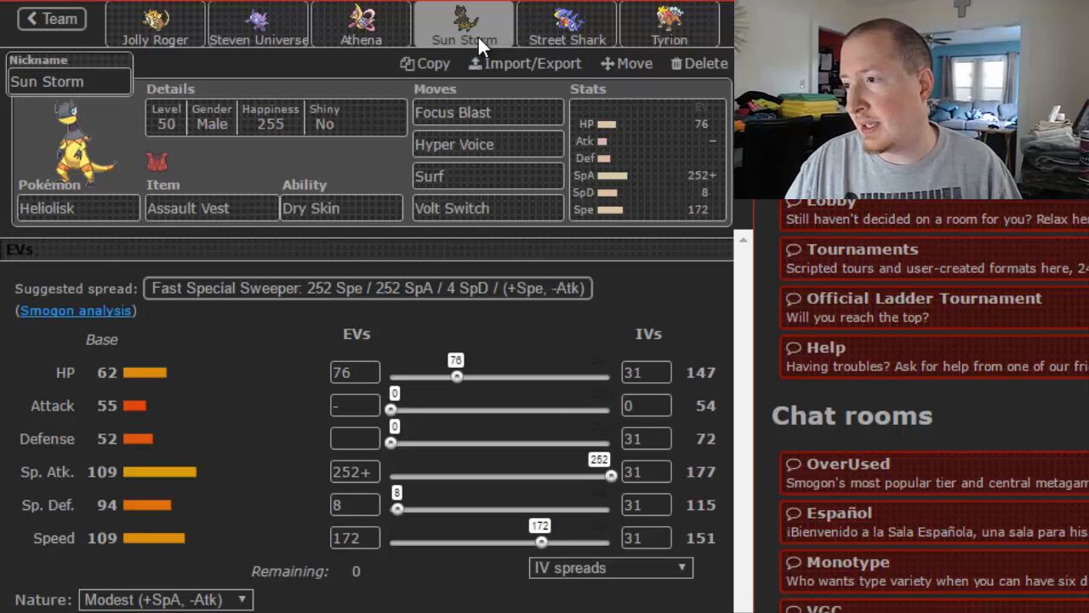
mouse_move(565, 21)
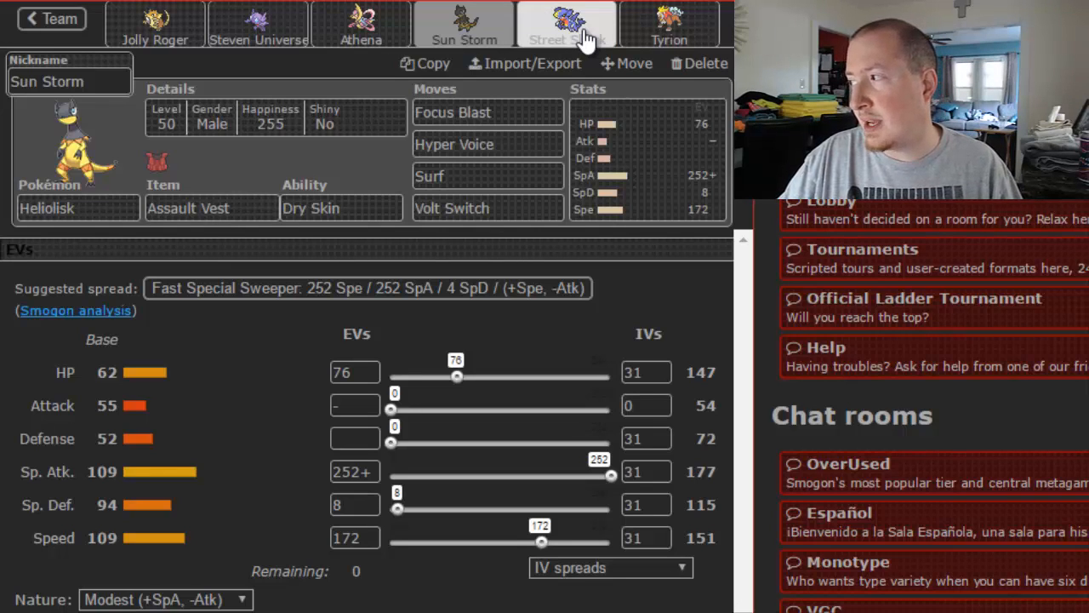
Review Street Shark's Choice Scarf Garchomp, then open Tyrion's Expert Belt Adamant Entei
click(567, 24)
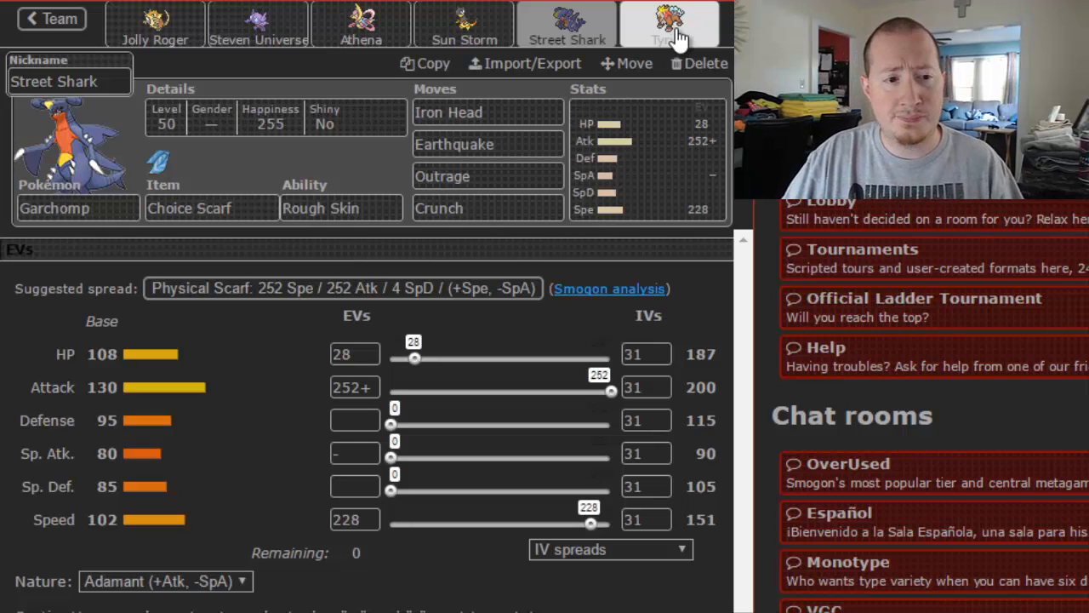
click(669, 23)
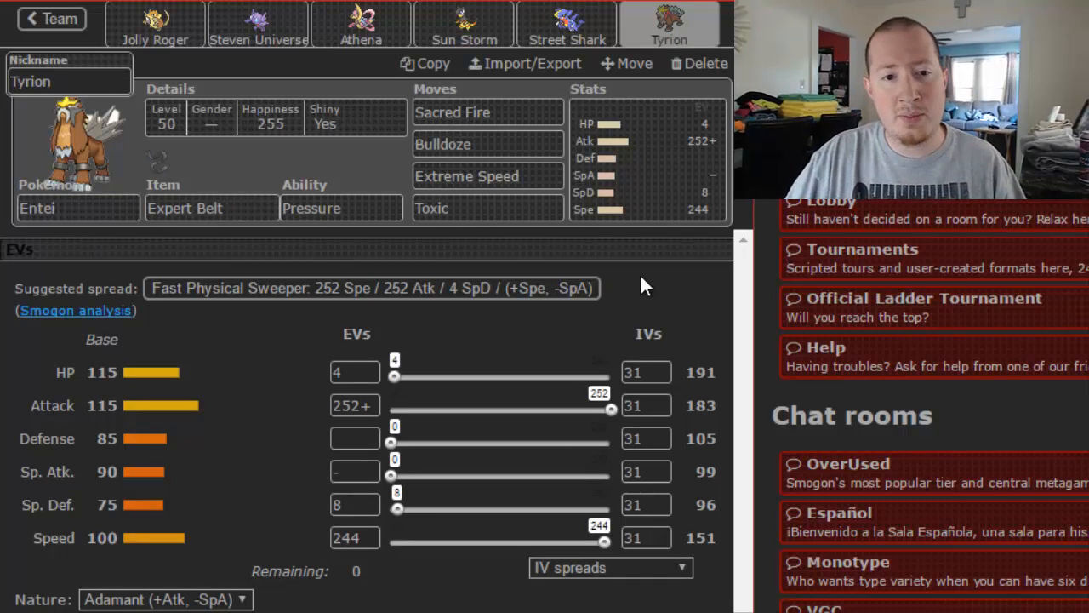